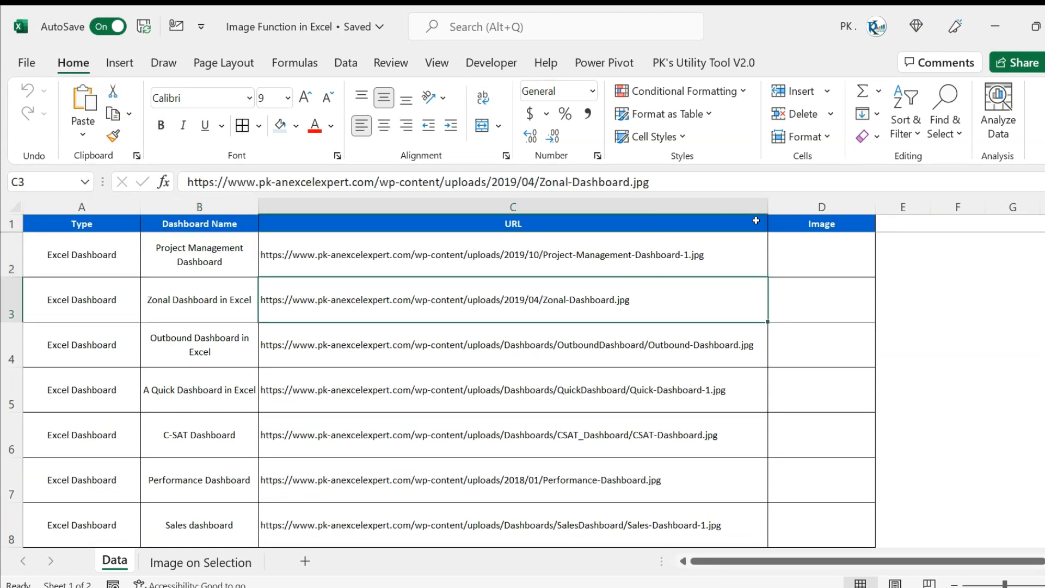
Step: Enter =IMAGE(C2,B2) in D2 using the C2 URL as source and B2 name as alt text
{"action": "left_click", "coordinate": [513, 245]}
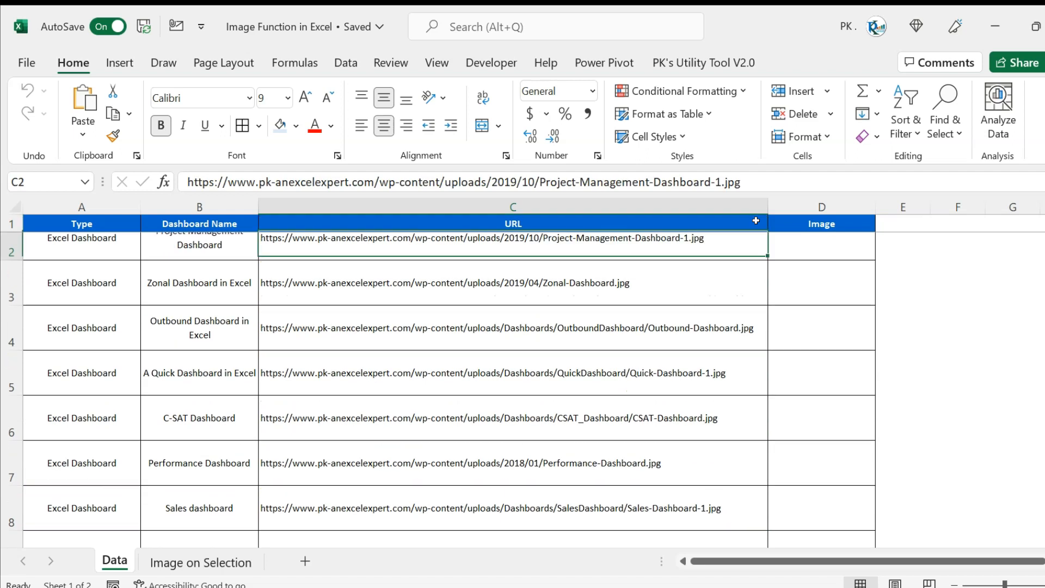
{"action": "left_click", "coordinate": [820, 255]}
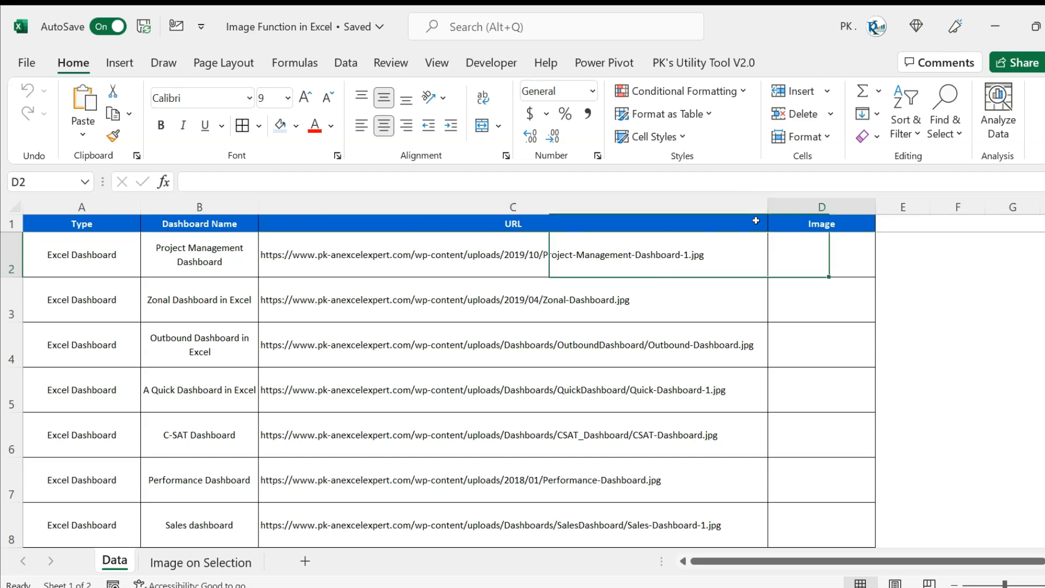
{"action": "left_click", "coordinate": [821, 254]}
{"action": "type", "text": "="}
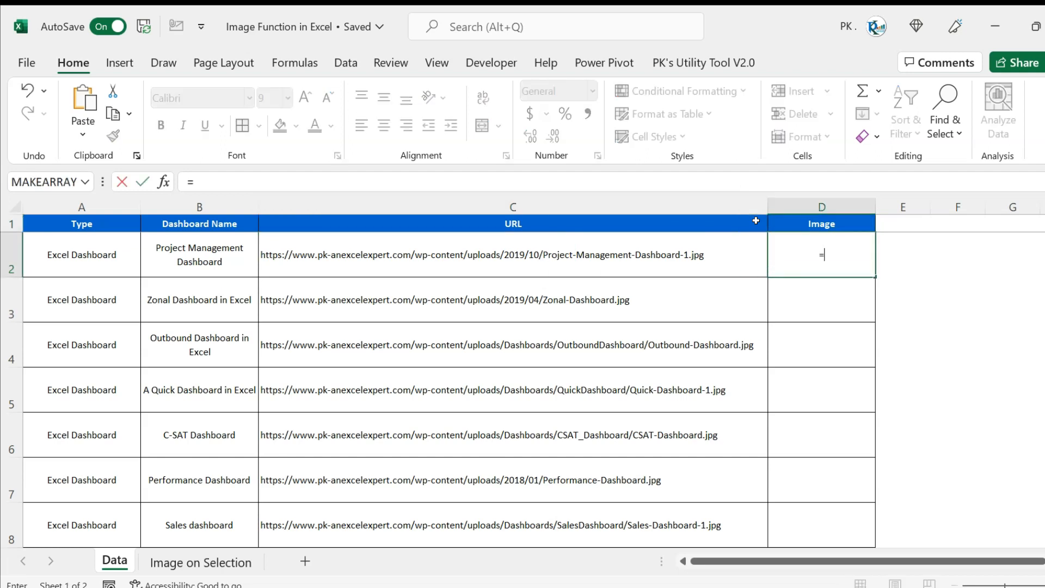
{"action": "type", "text": "imag"}
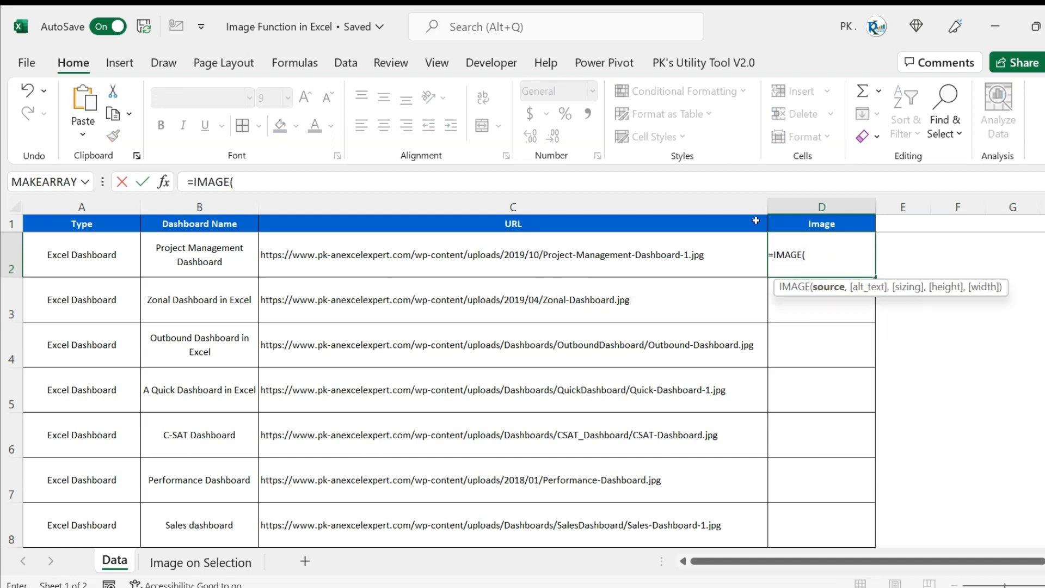
{"action": "left_click", "coordinate": [513, 255]}
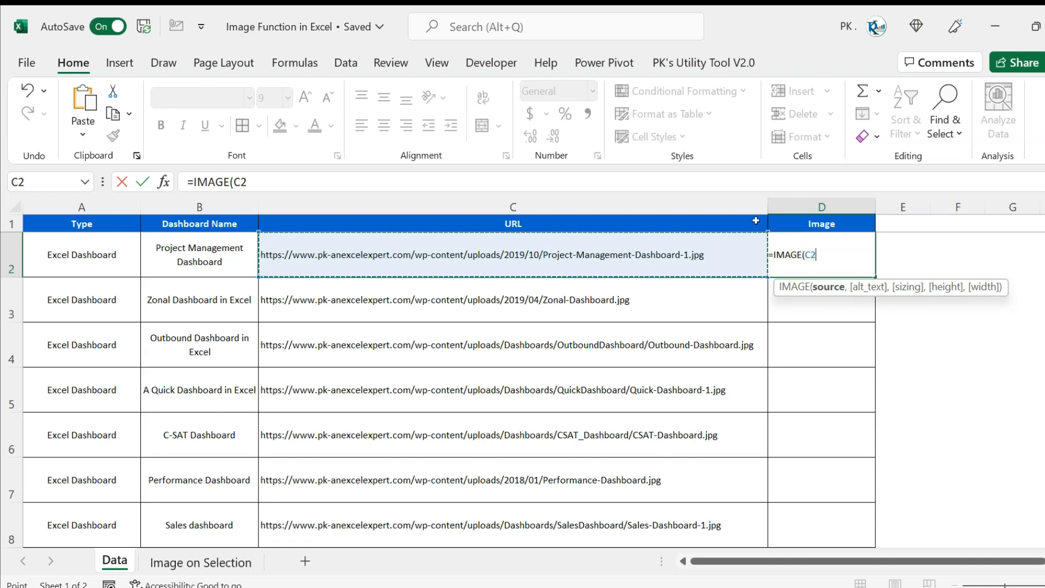
{"action": "type", "text": ","}
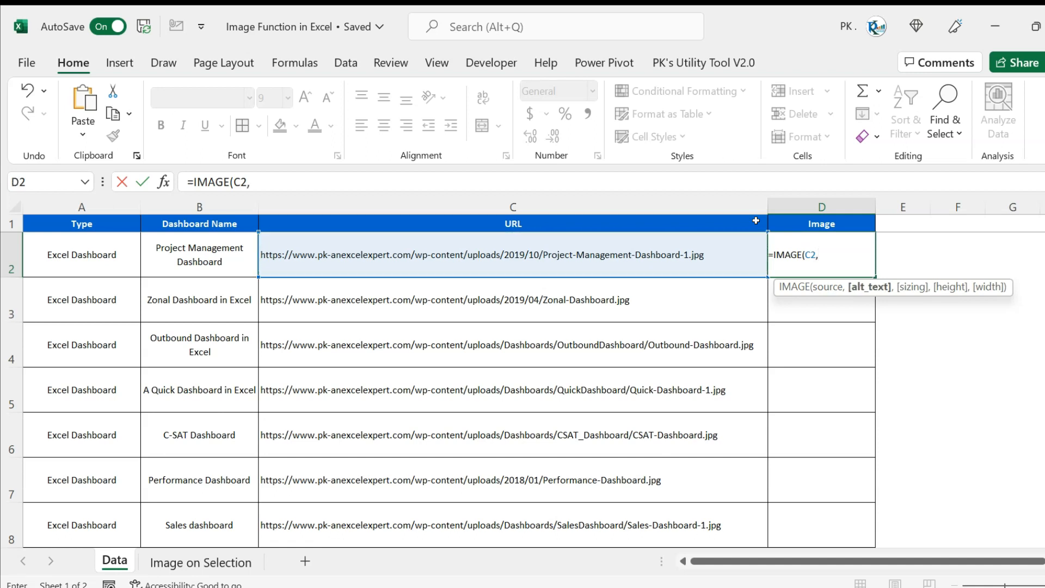
{"action": "left_click", "coordinate": [198, 255]}
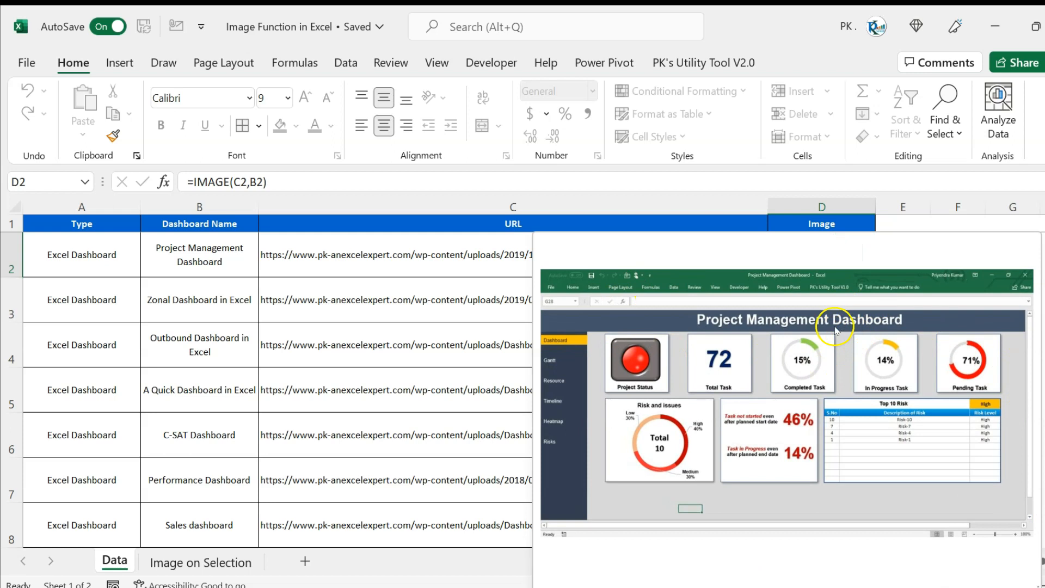
Step: Fill the IMAGE formula from D2 down through D8 so every row shows its thumbnail
{"action": "key", "text": "ctrl+d"}
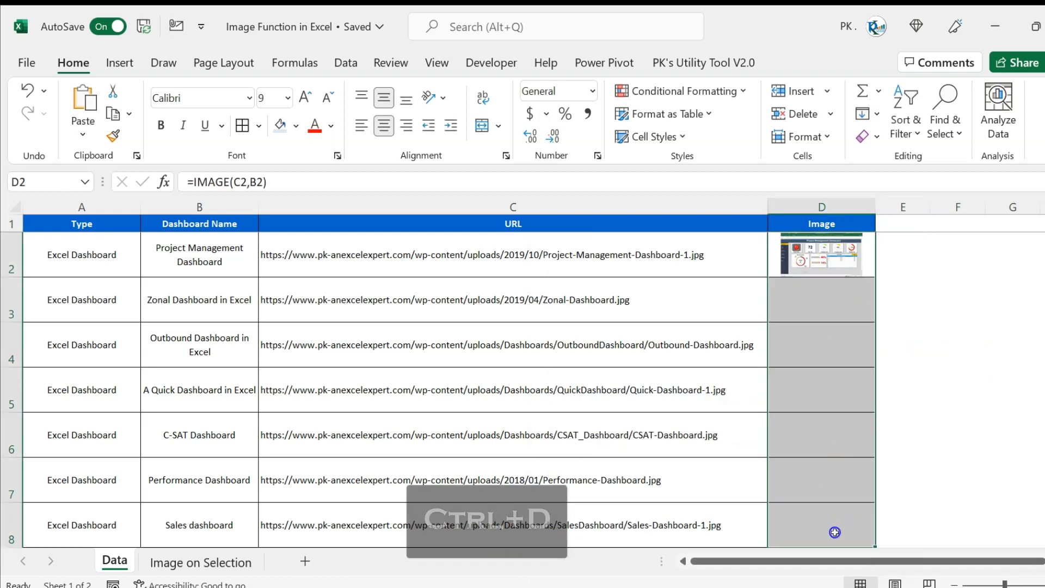
{"action": "key", "text": "ctrl+d"}
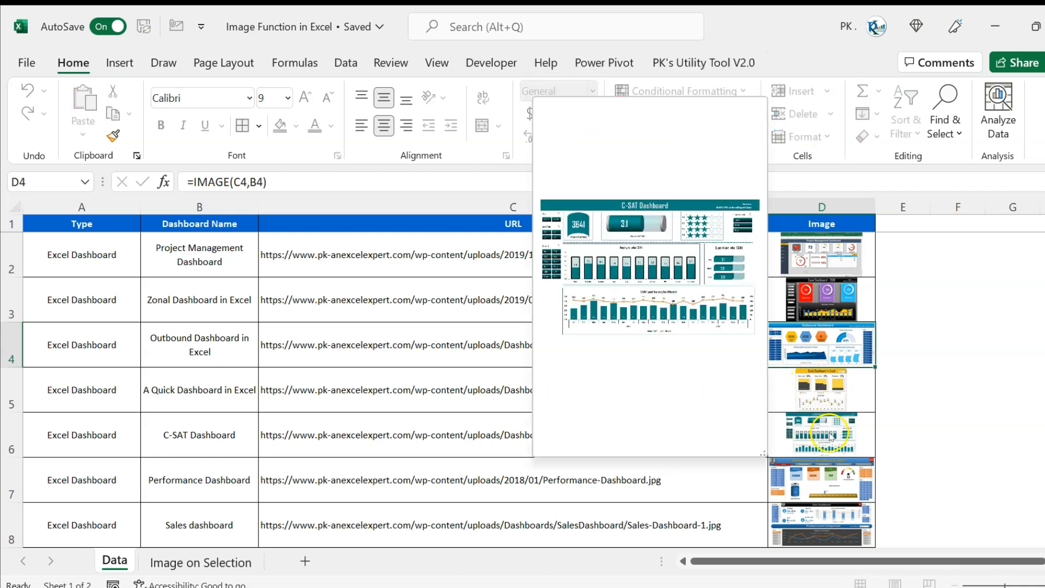
{"action": "mouse_move", "coordinate": [830, 468]}
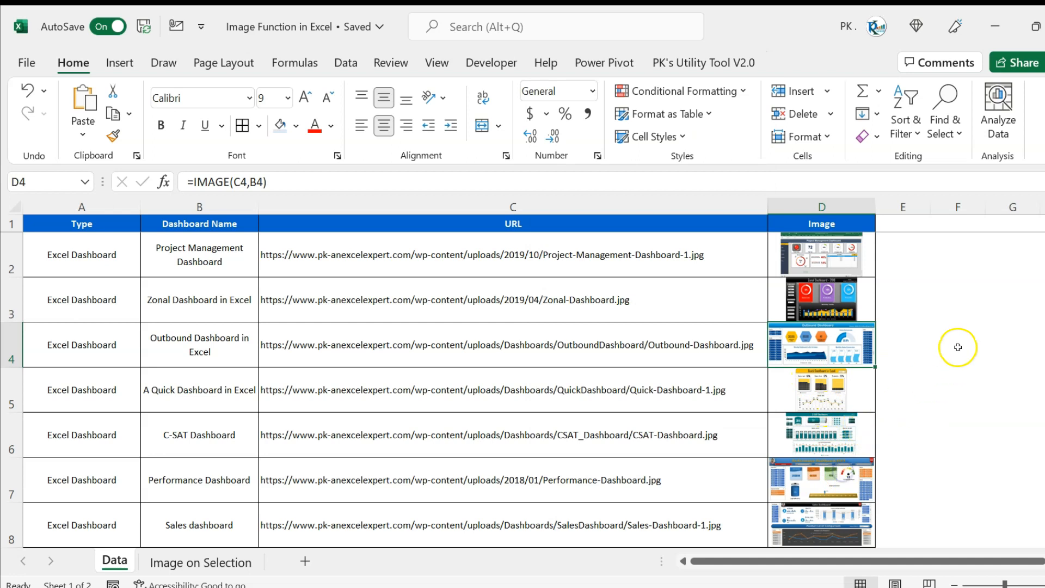
{"action": "left_click", "coordinate": [512, 223]}
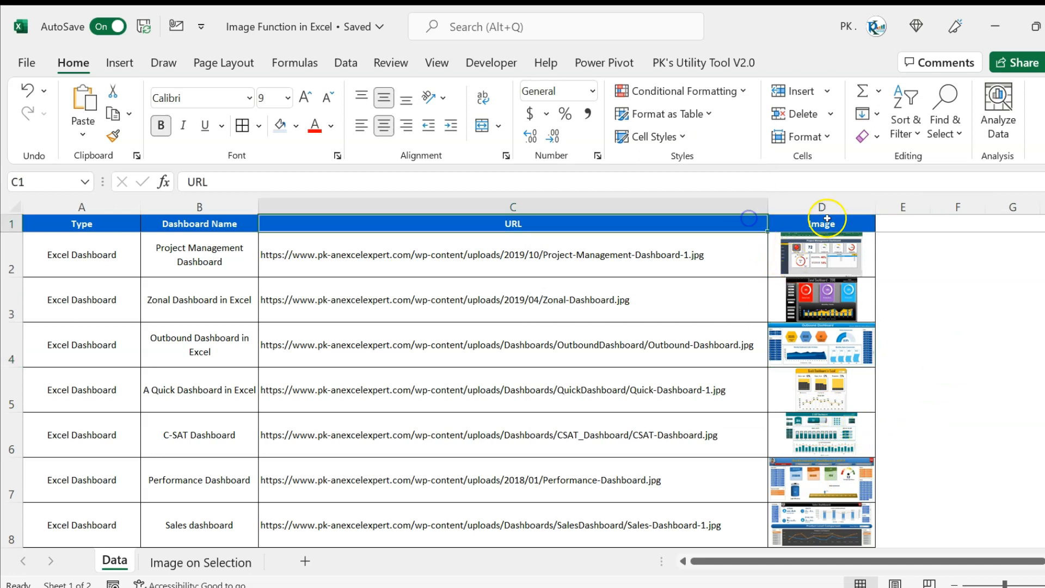
{"action": "left_click", "coordinate": [820, 223]}
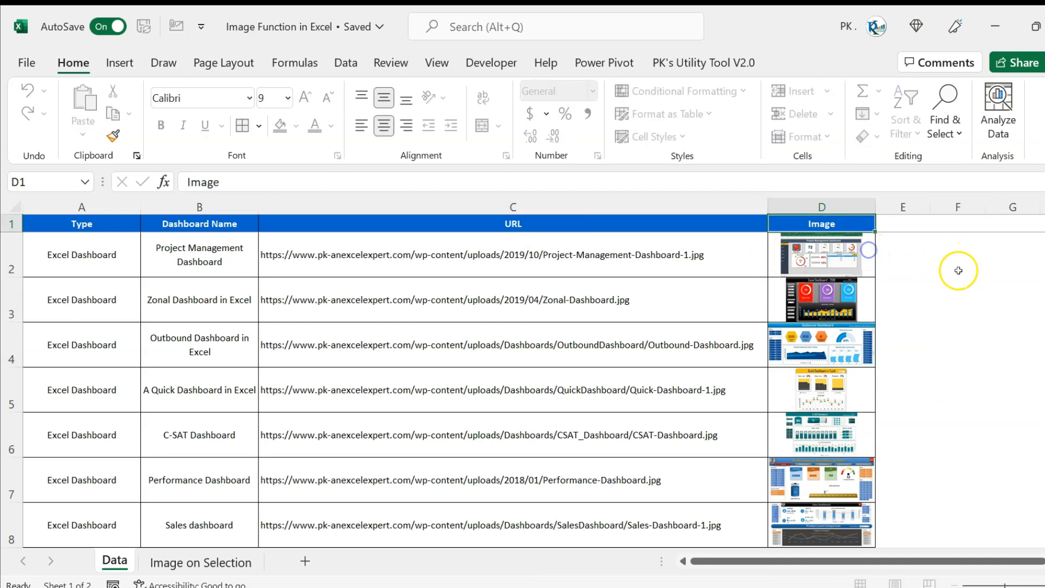
{"action": "left_click", "coordinate": [821, 254]}
{"action": "type", "text": "=IMAGE(C2,B2"}
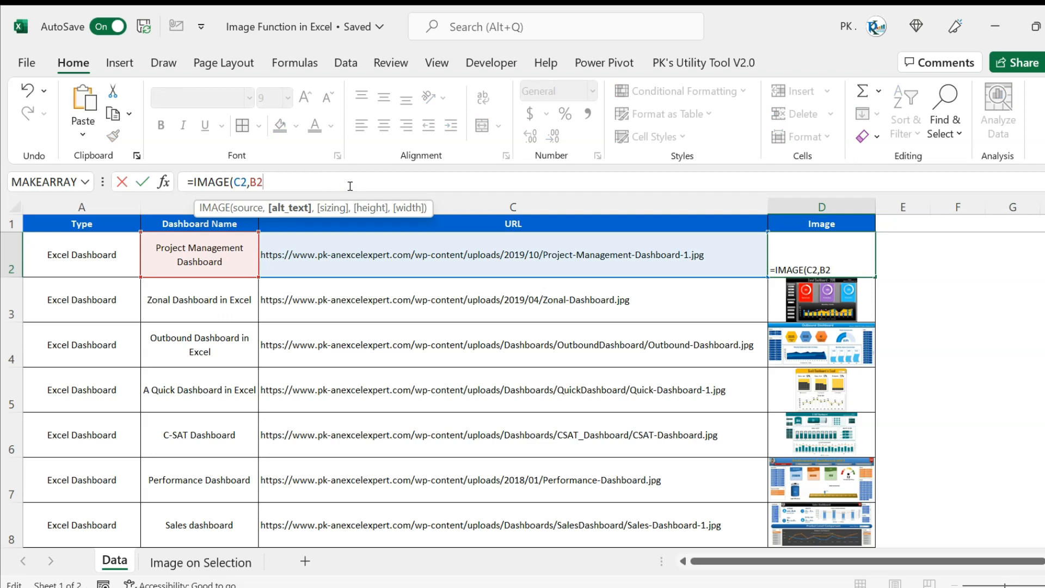
Step: Add sizing argument 2 to D2's IMAGE formula, then make row 2 taller and column D wider
{"action": "type", "text": ","}
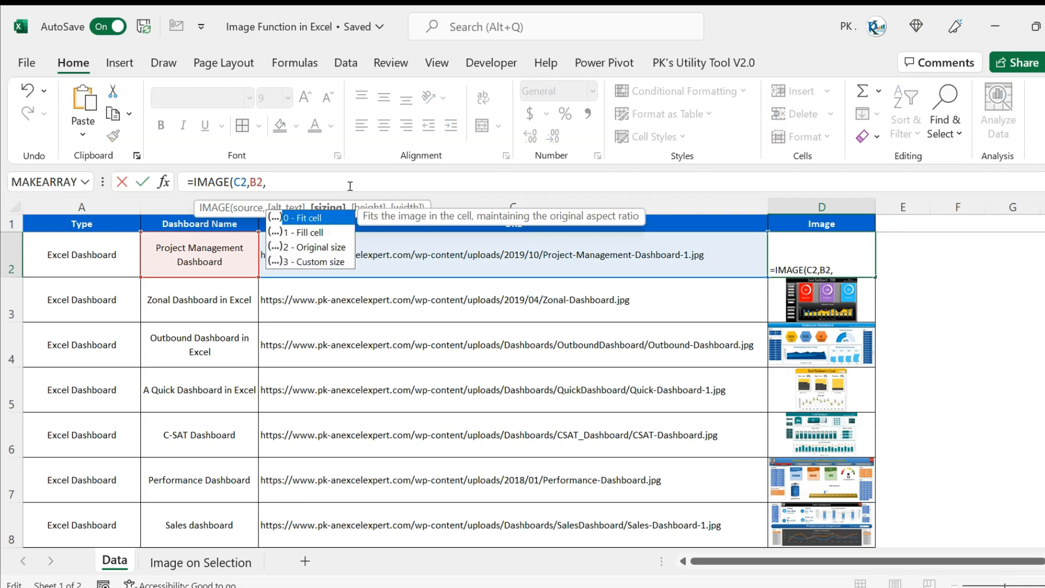
{"action": "type", "text": "0)"}
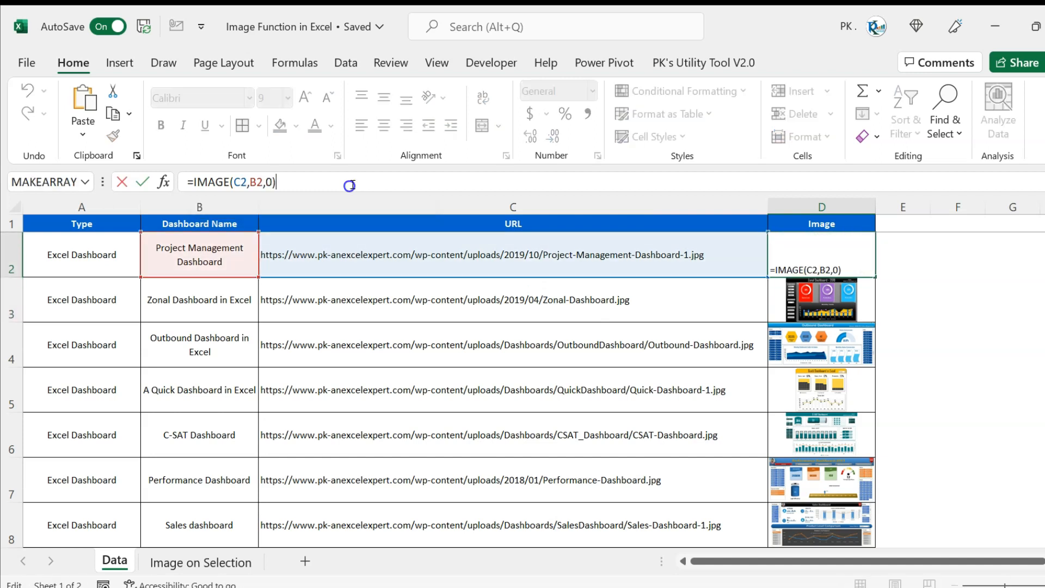
{"action": "type", "text": "0"}
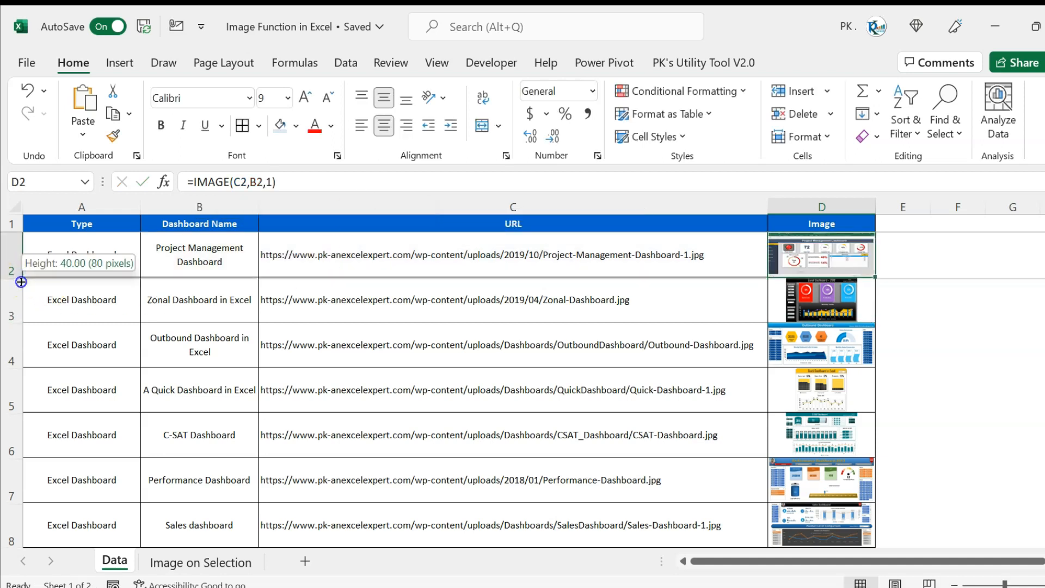
{"action": "left_click_drag", "start_coordinate": [14, 281], "coordinate": [14, 339]}
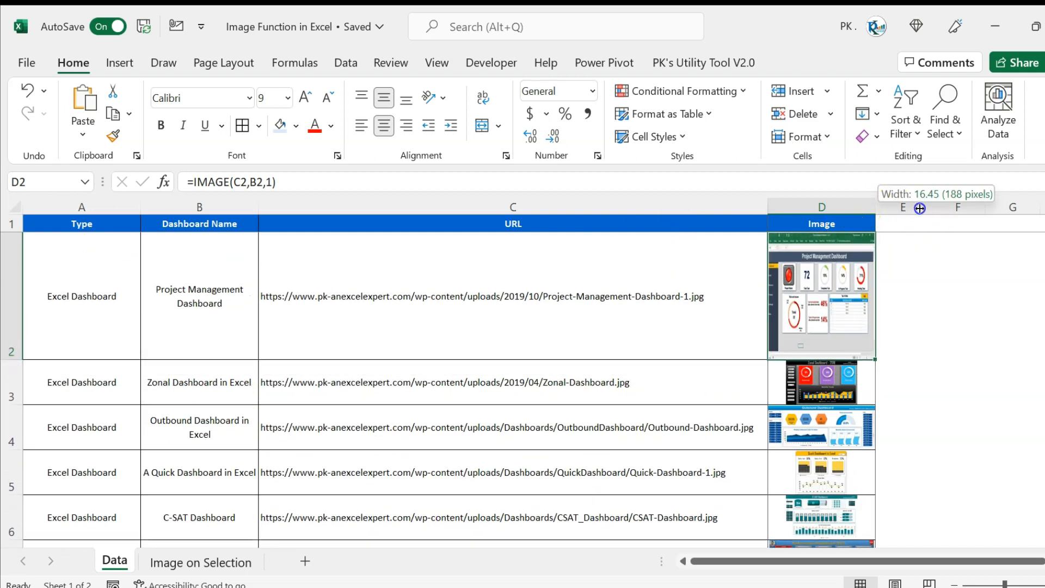
{"action": "left_click_drag", "start_coordinate": [875, 206], "coordinate": [944, 207]}
{"action": "type", "text": "2"}
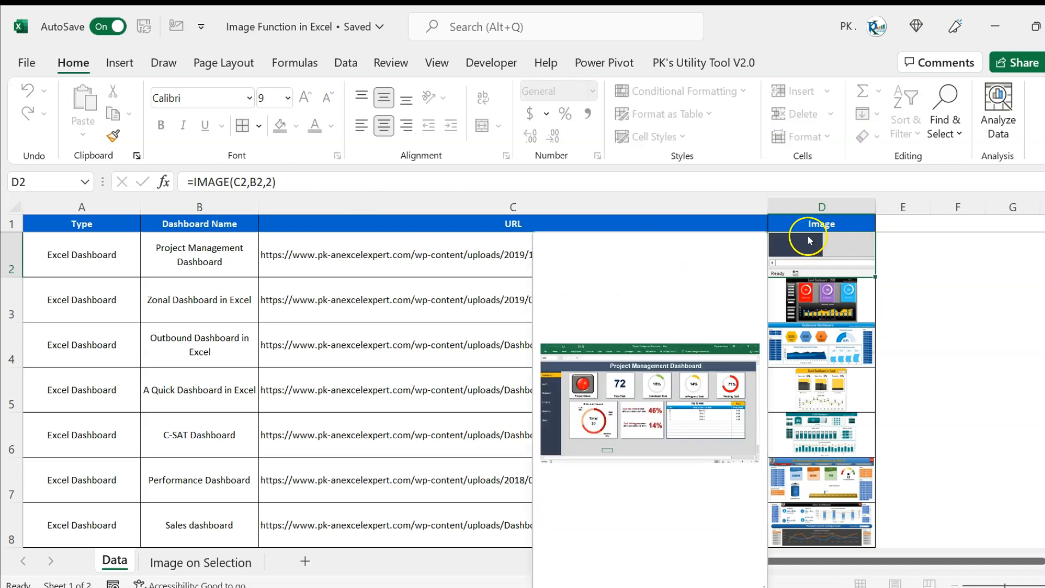
{"action": "mouse_move", "coordinate": [826, 248]}
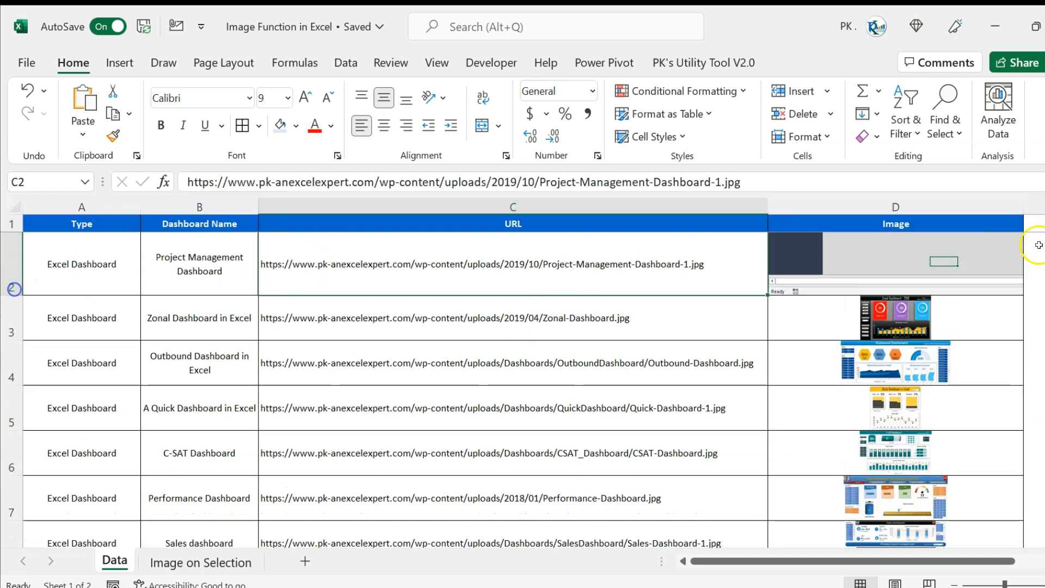
Step: Change D2 to custom sizing =IMAGE(C2,B2,3,200,250) so the picture fits its cell
{"action": "left_click", "coordinate": [894, 263]}
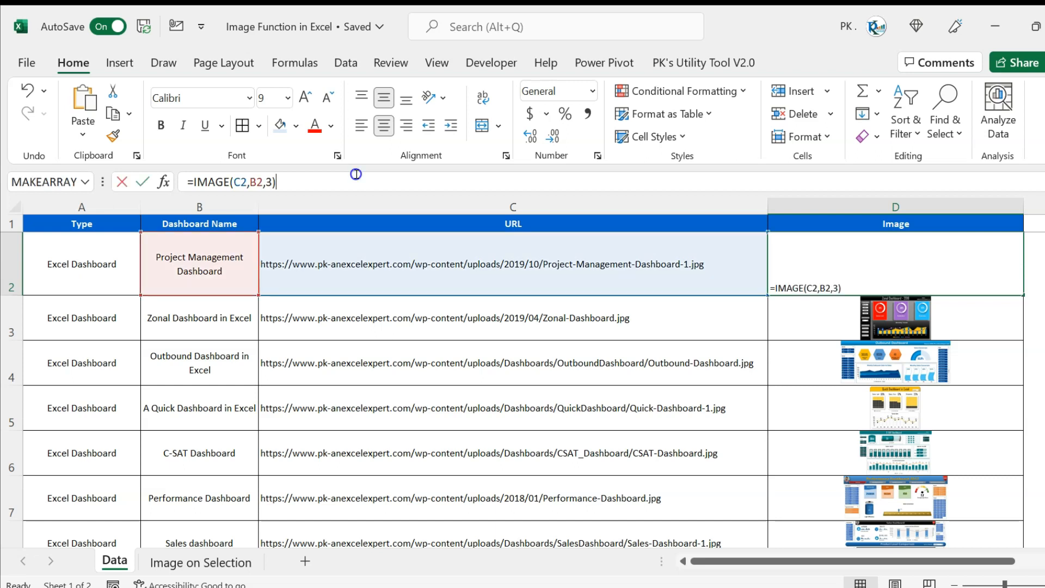
{"action": "type", "text": ","}
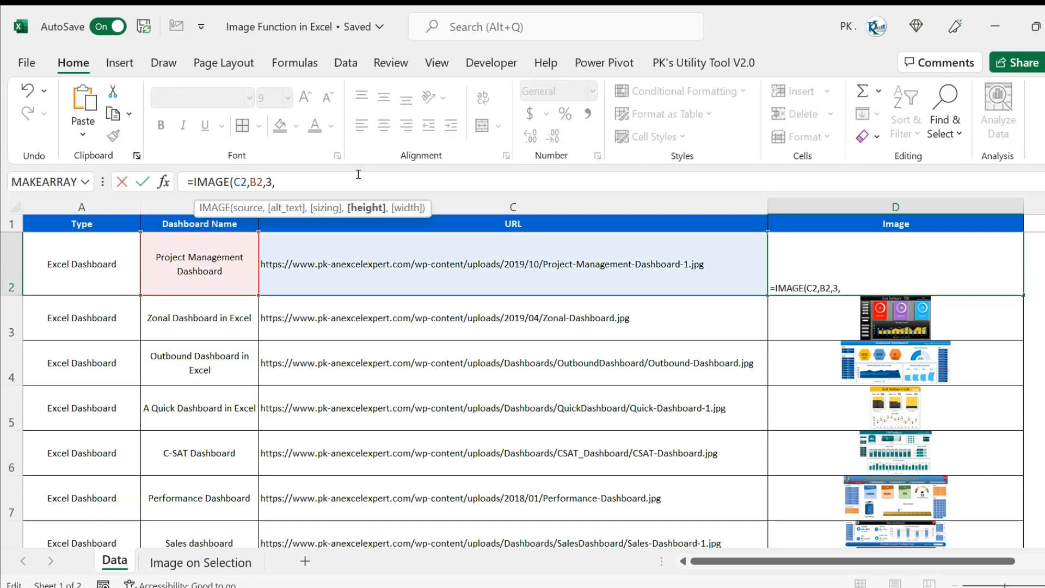
{"action": "type", "text": "100,150"}
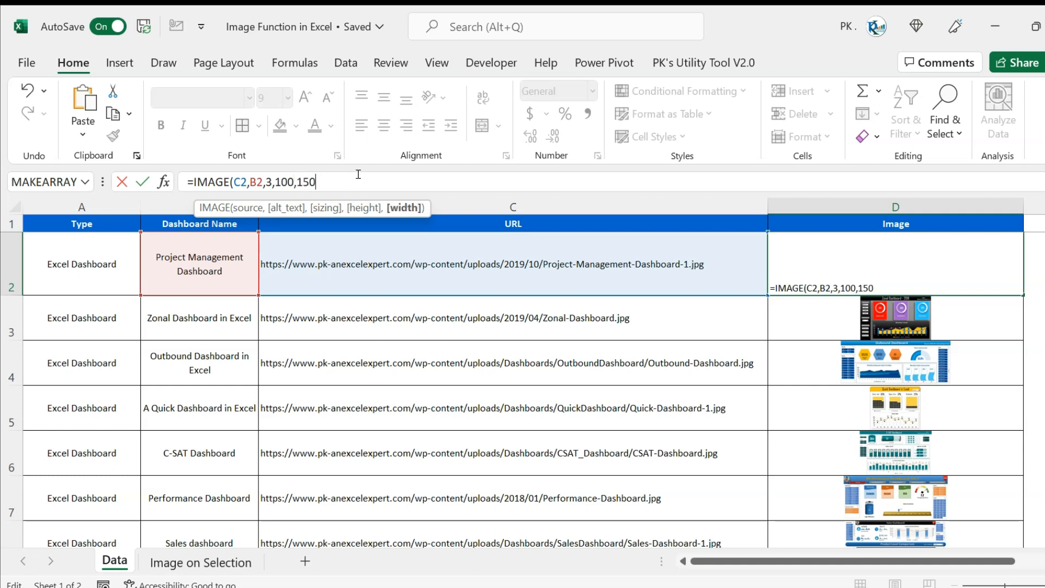
{"action": "key", "text": "enter"}
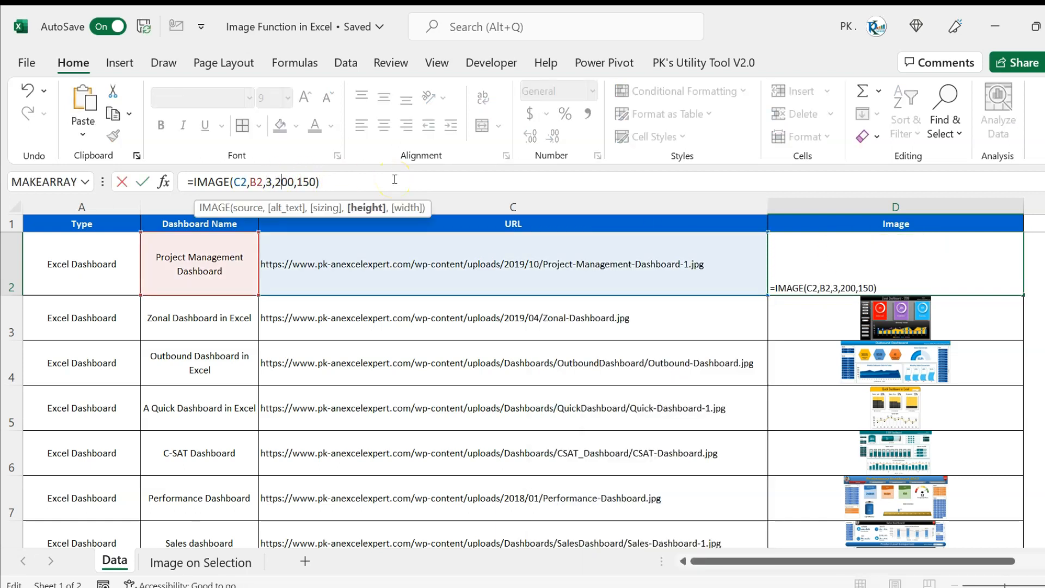
{"action": "type", "text": "2"}
{"action": "key", "text": "Enter"}
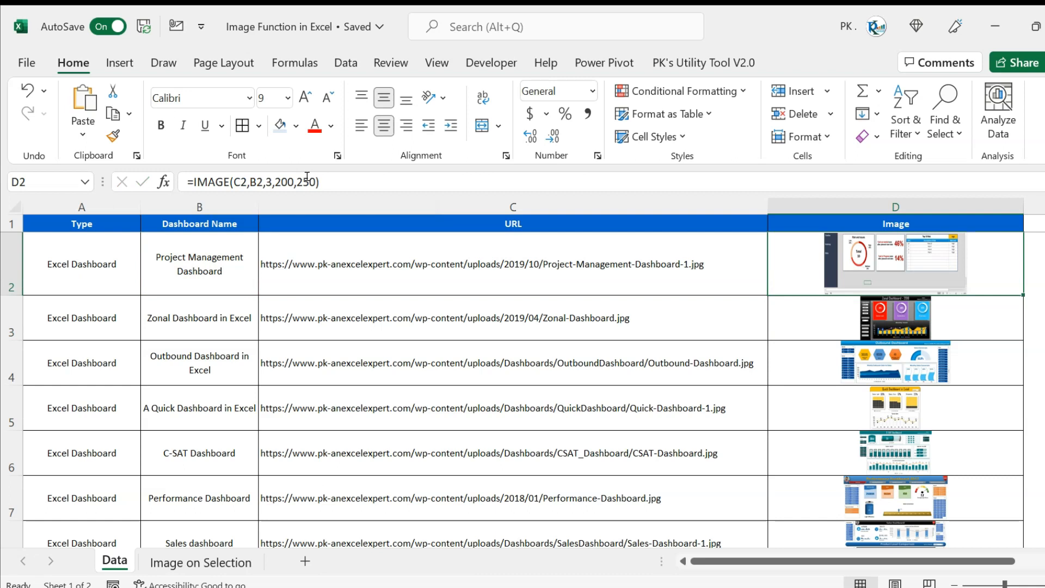
{"action": "left_click", "coordinate": [513, 264]}
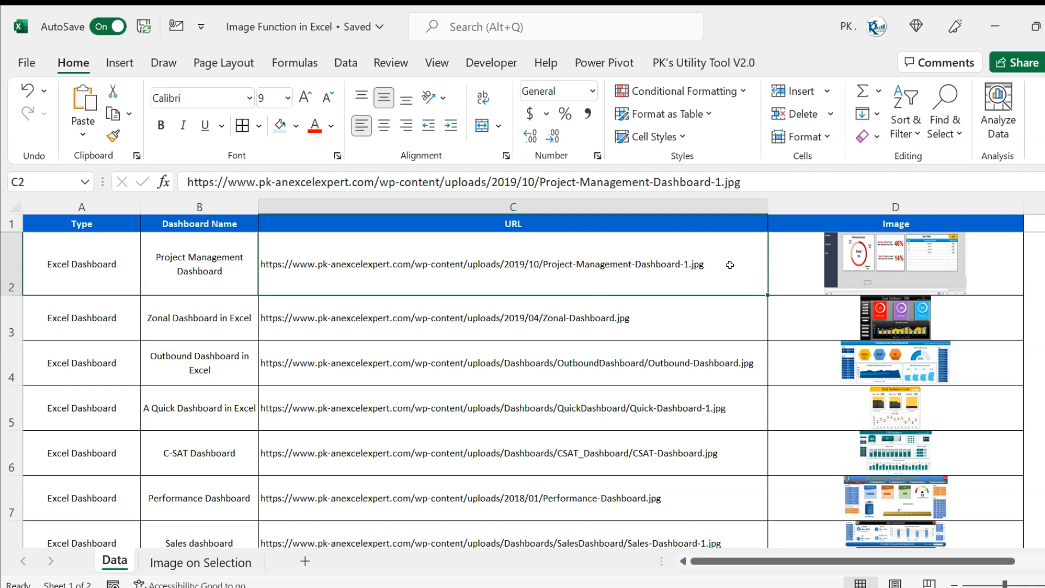
{"action": "mouse_move", "coordinate": [563, 349]}
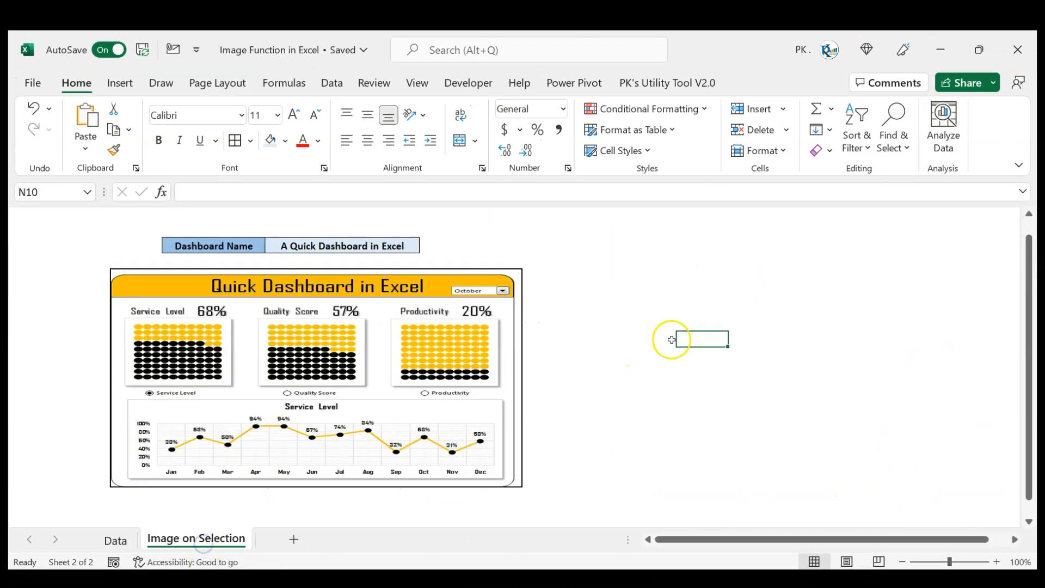
Step: Reveal C6's IMAGE(VLOOKUP(F4,Data!B:C,2,0),F4,1) formula and pick another dashboard name in F4
{"action": "left_click", "coordinate": [343, 245]}
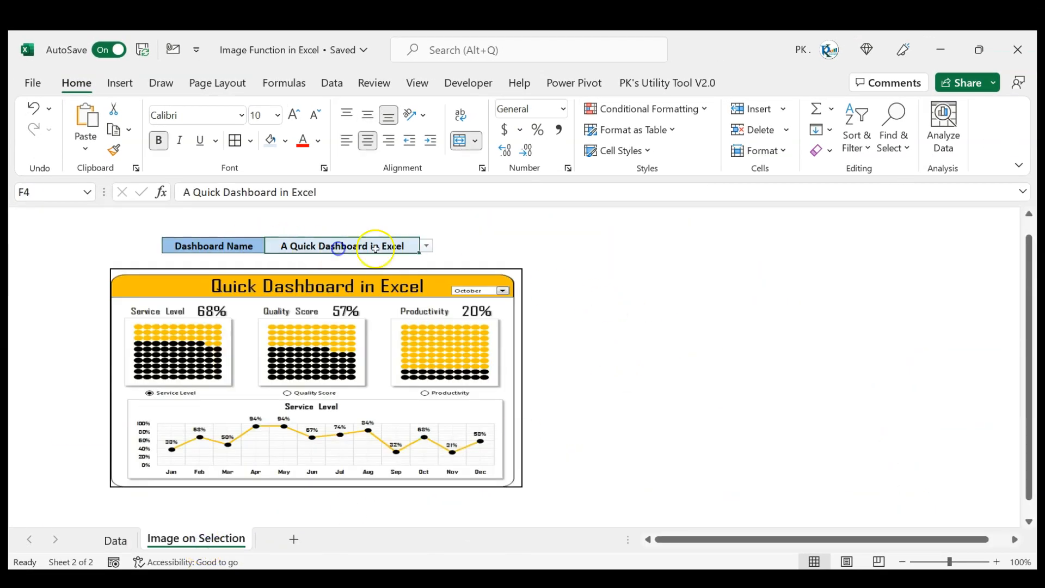
{"action": "left_click", "coordinate": [425, 245]}
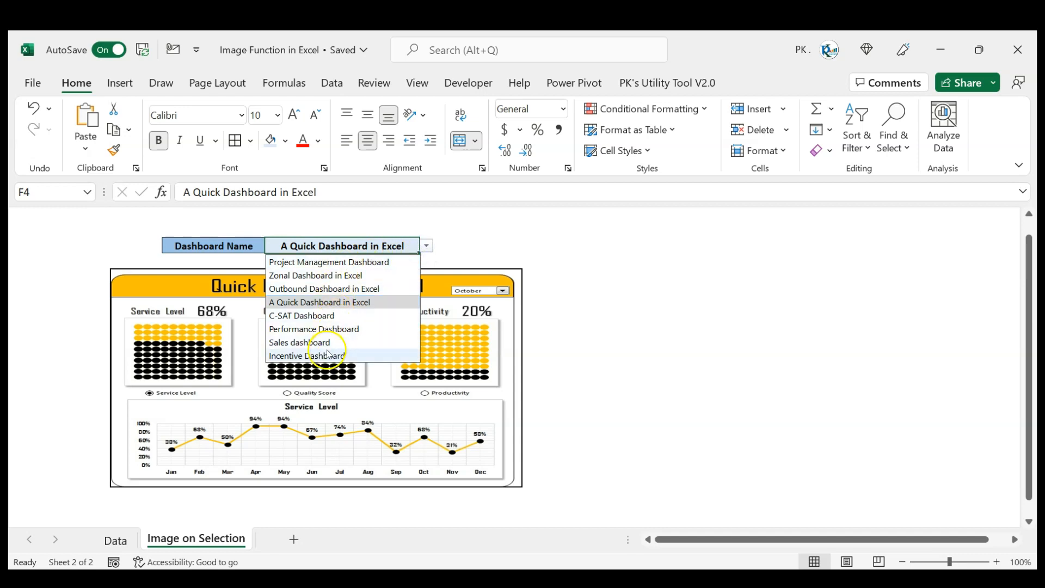
{"action": "left_click", "coordinate": [319, 302]}
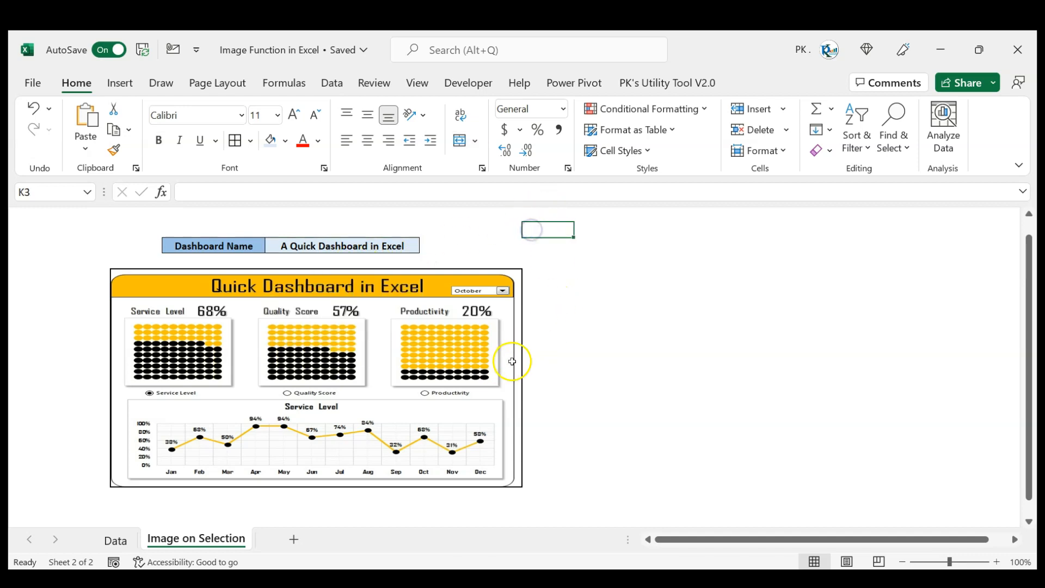
{"action": "left_click", "coordinate": [464, 280]}
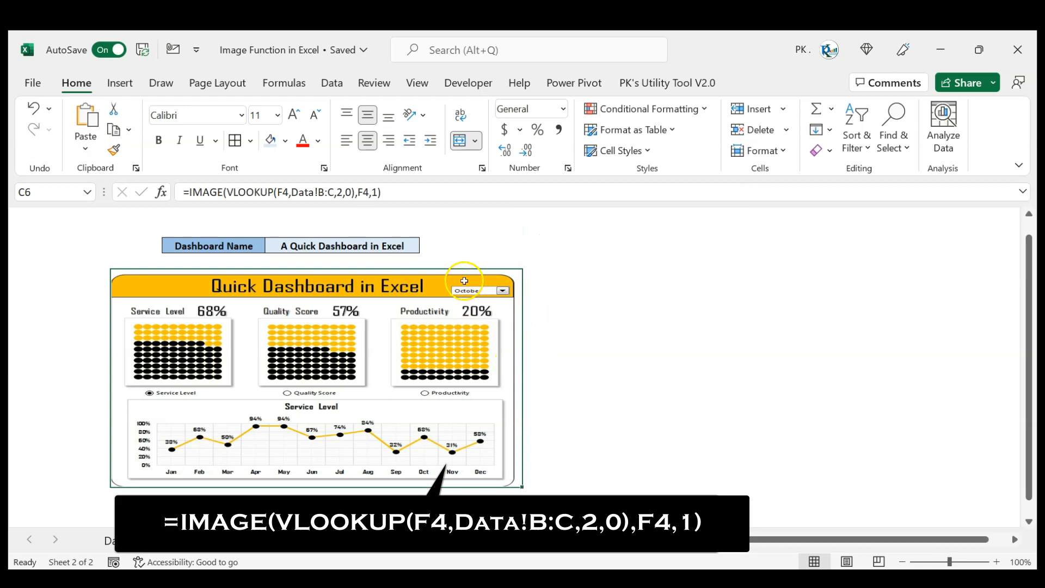
{"action": "left_click", "coordinate": [425, 244]}
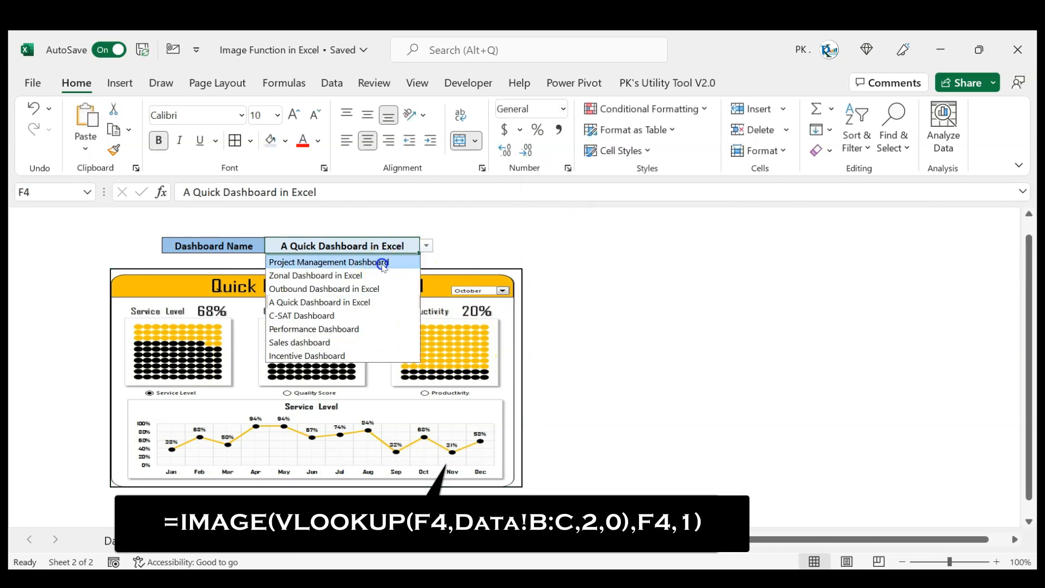
{"action": "left_click", "coordinate": [327, 261]}
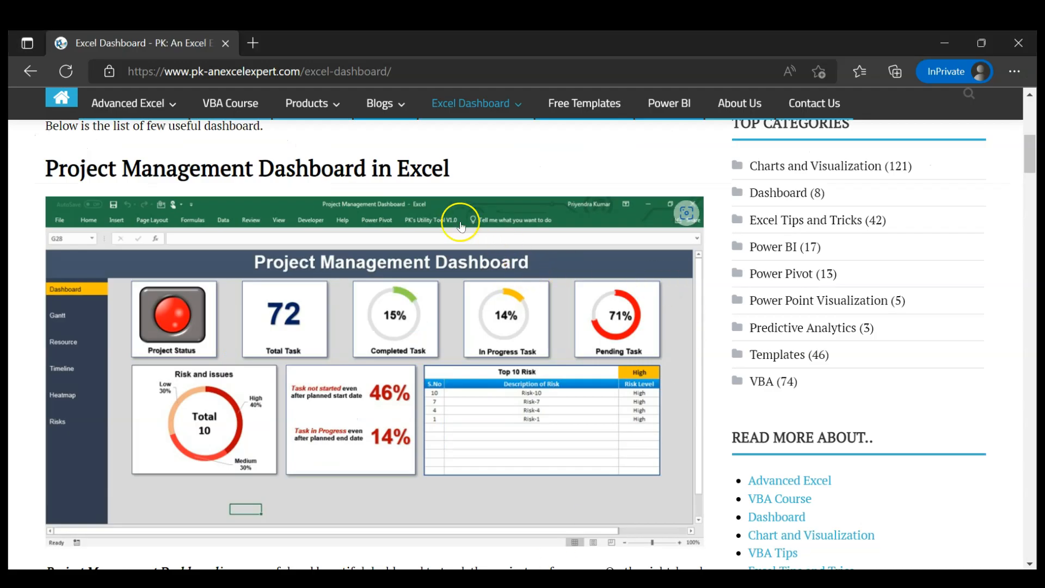
{"action": "mouse_move", "coordinate": [324, 280]}
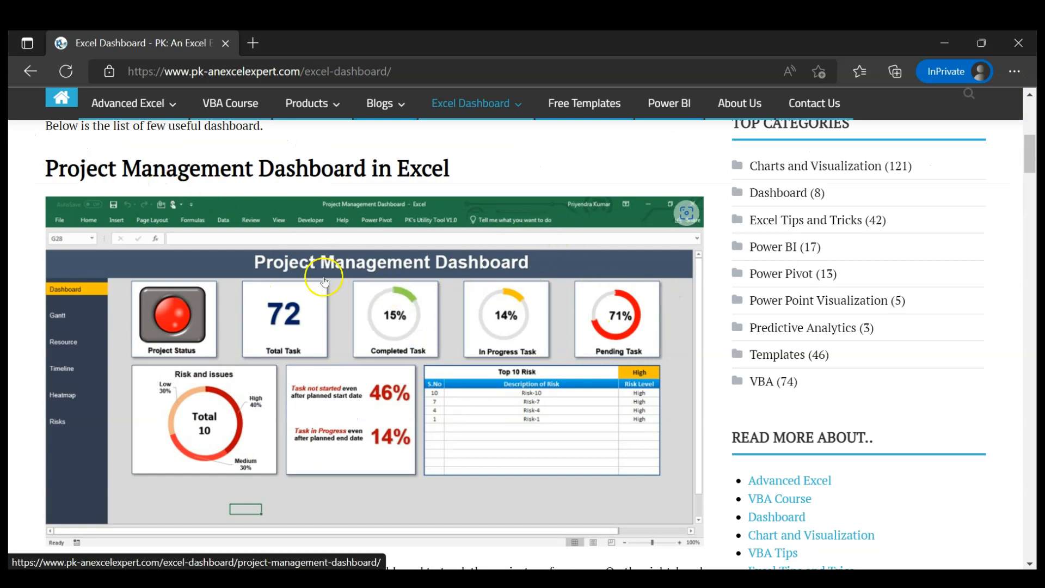
{"action": "mouse_move", "coordinate": [536, 327]}
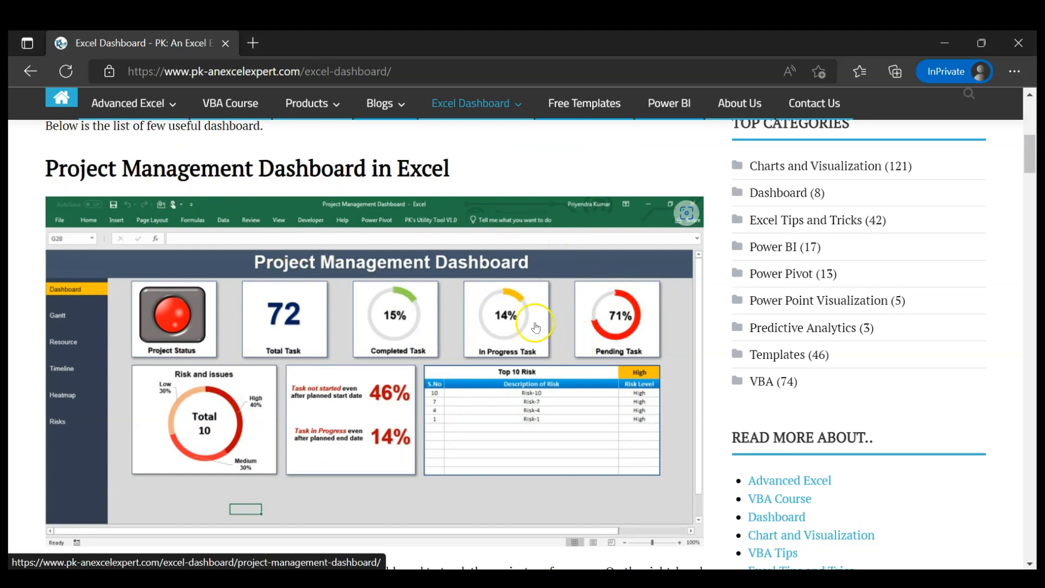
{"action": "mouse_move", "coordinate": [486, 358]}
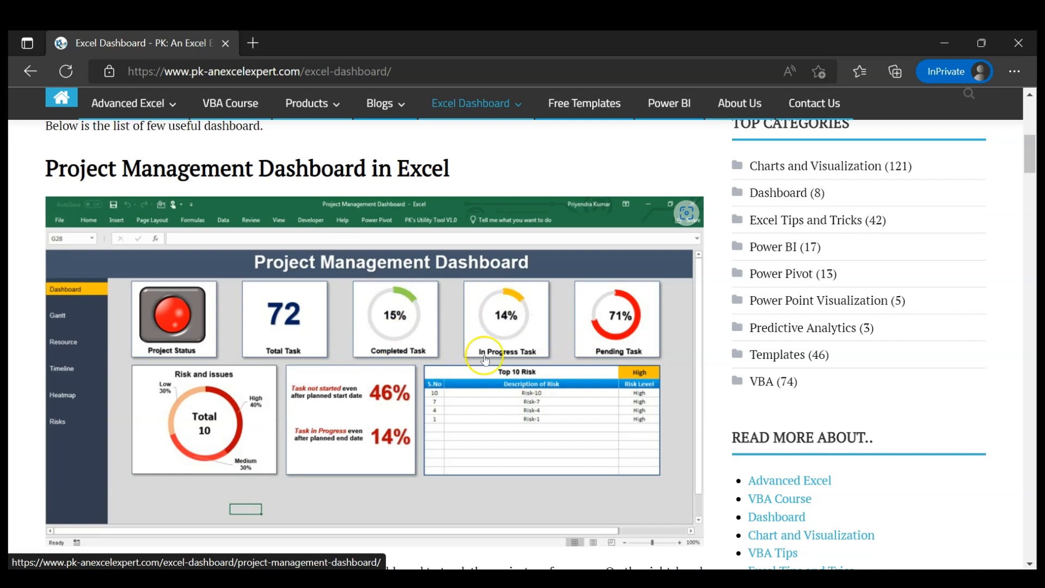
{"action": "mouse_move", "coordinate": [447, 305]}
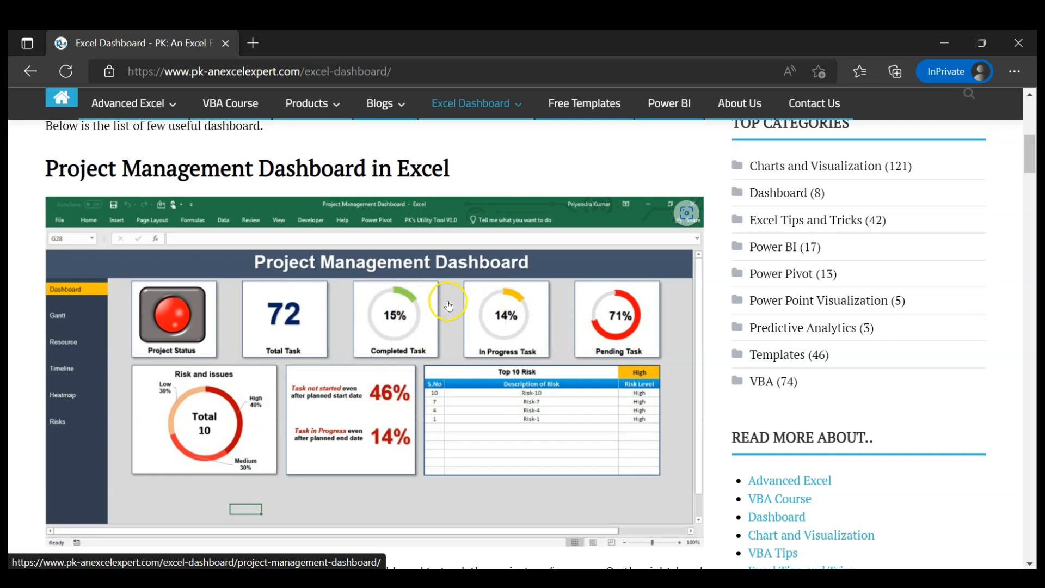
Step: Copy the Project Management Dashboard picture's image link from the web page
{"action": "right_click", "coordinate": [447, 301]}
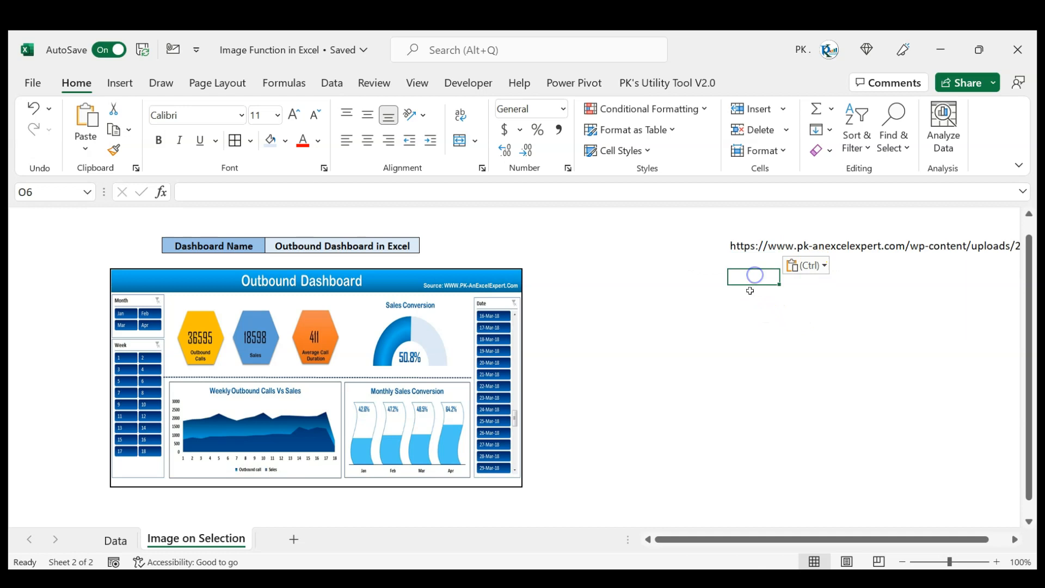
Step: Enter an =IMAGE() formula on the pasted URL, then choose Project Management Dashboard in F4
{"action": "type", "text": "=im"}
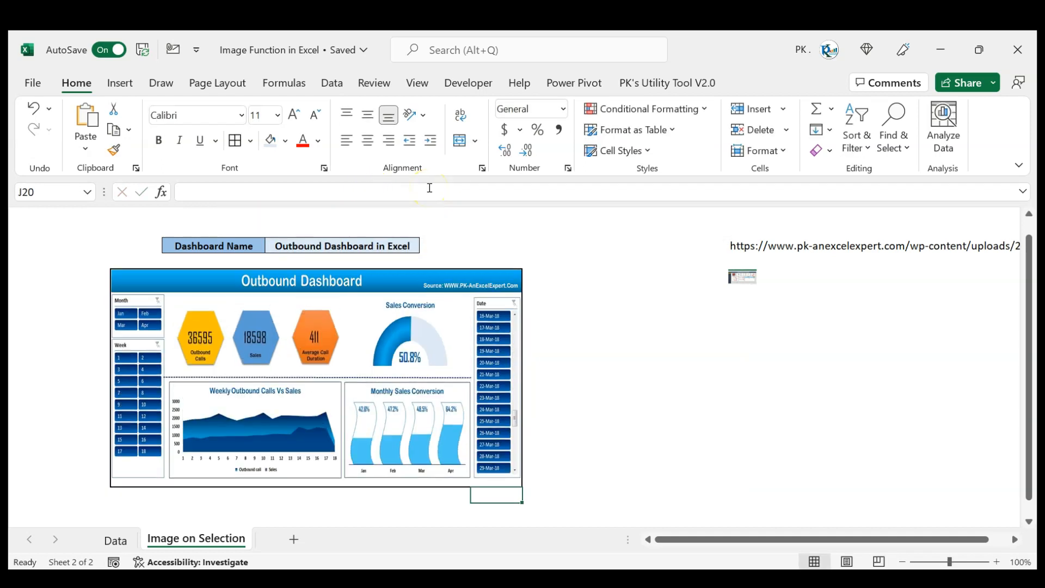
{"action": "left_click", "coordinate": [428, 244]}
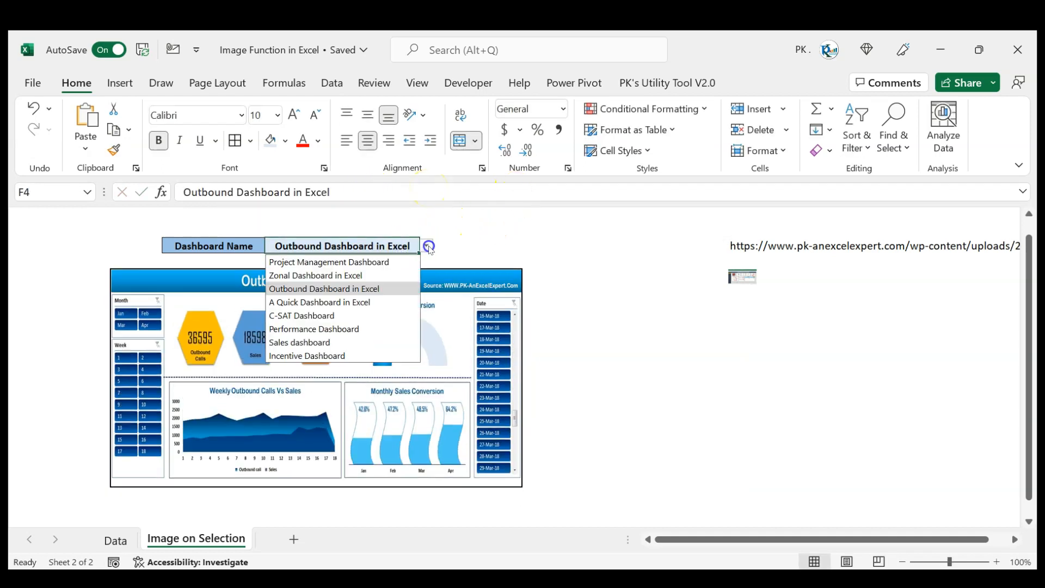
{"action": "left_click", "coordinate": [329, 262]}
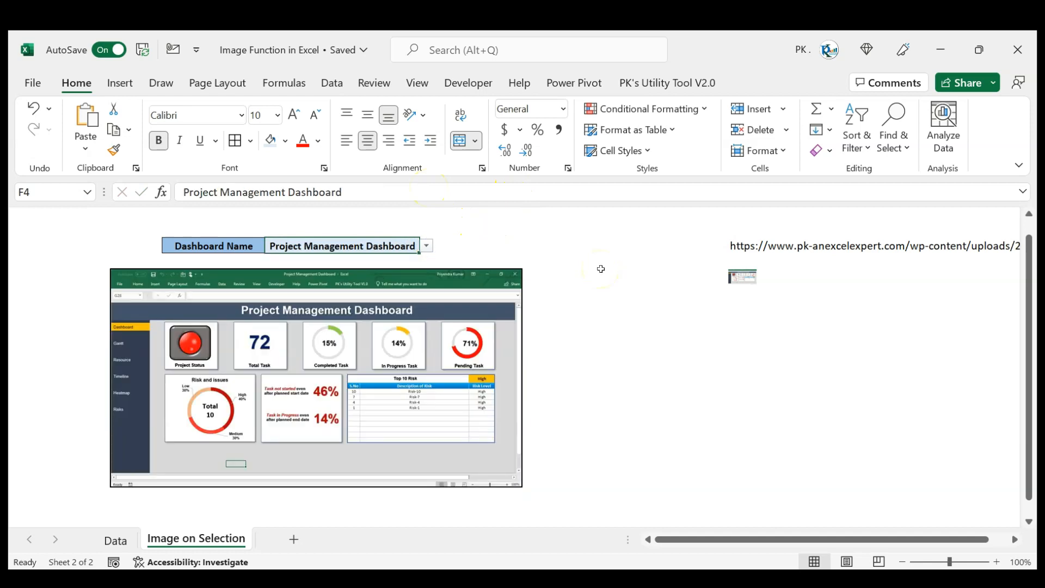